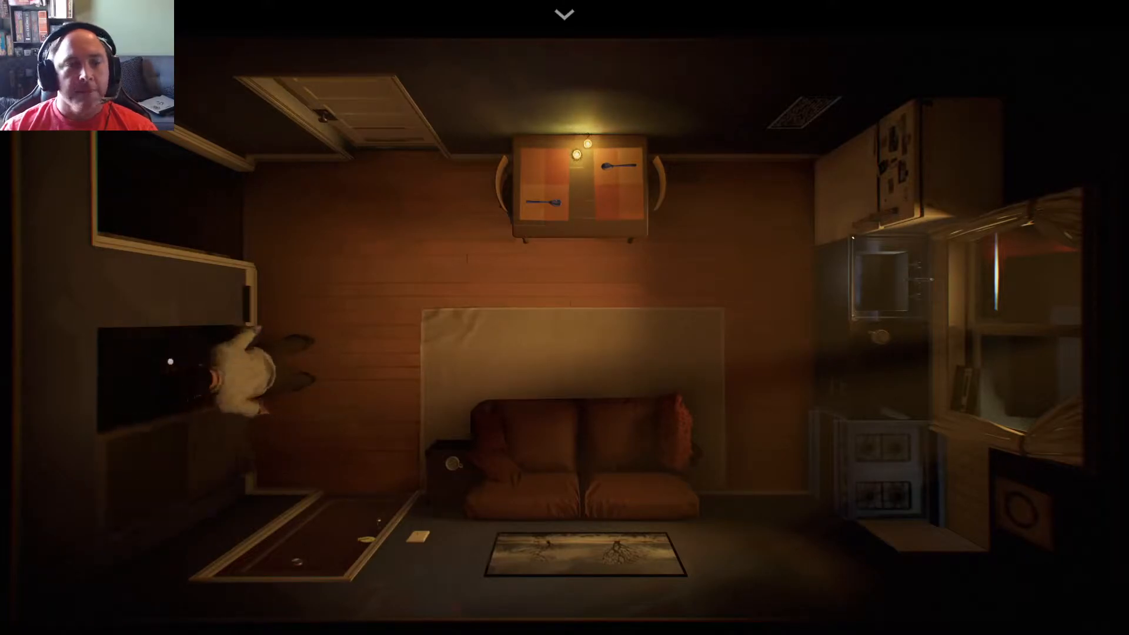
Talk to the figure at the apartment door to get the cop and day-restart options
click(571, 337)
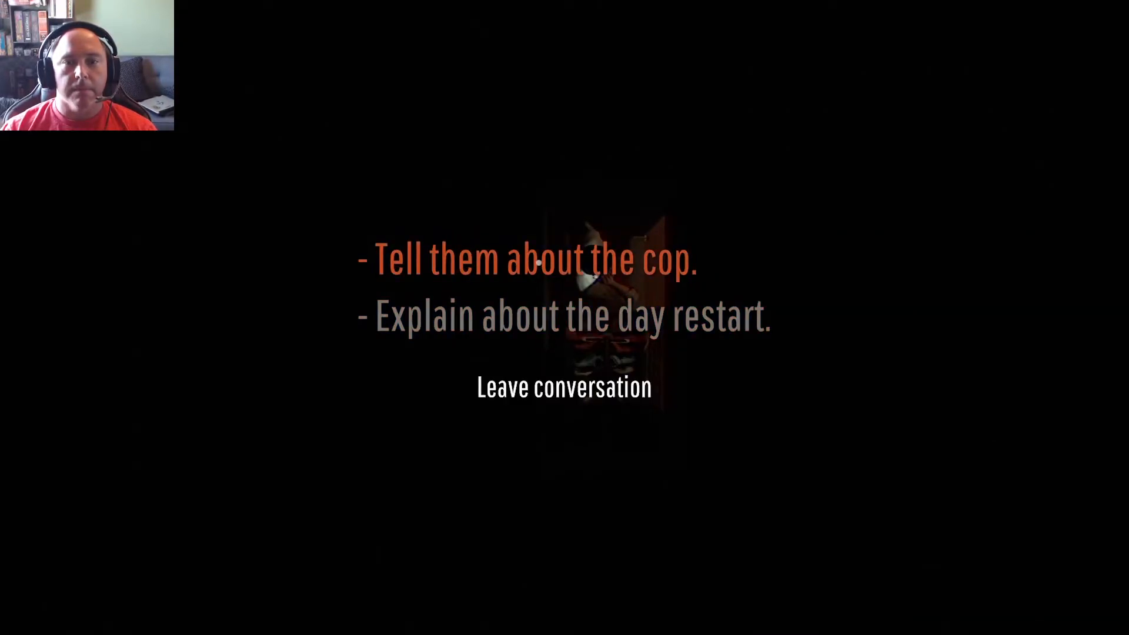
Advance the dialogue until options to claim being the killer or defend your wife appear
click(536, 259)
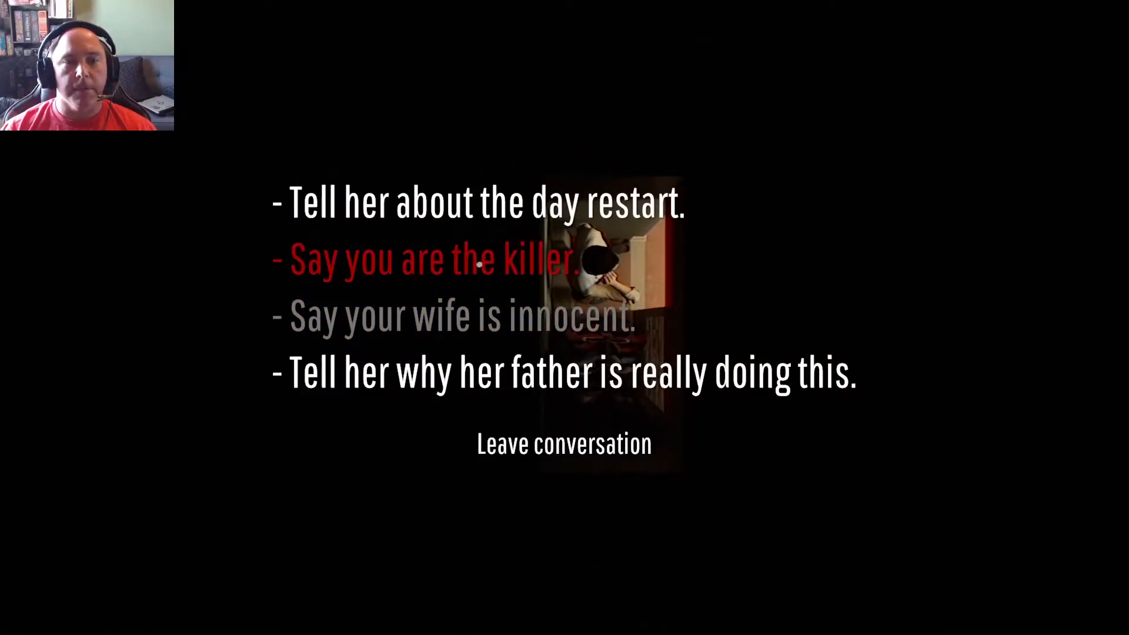
Finish the remaining dialogue and leave the conversation, back to the apartment view
click(434, 259)
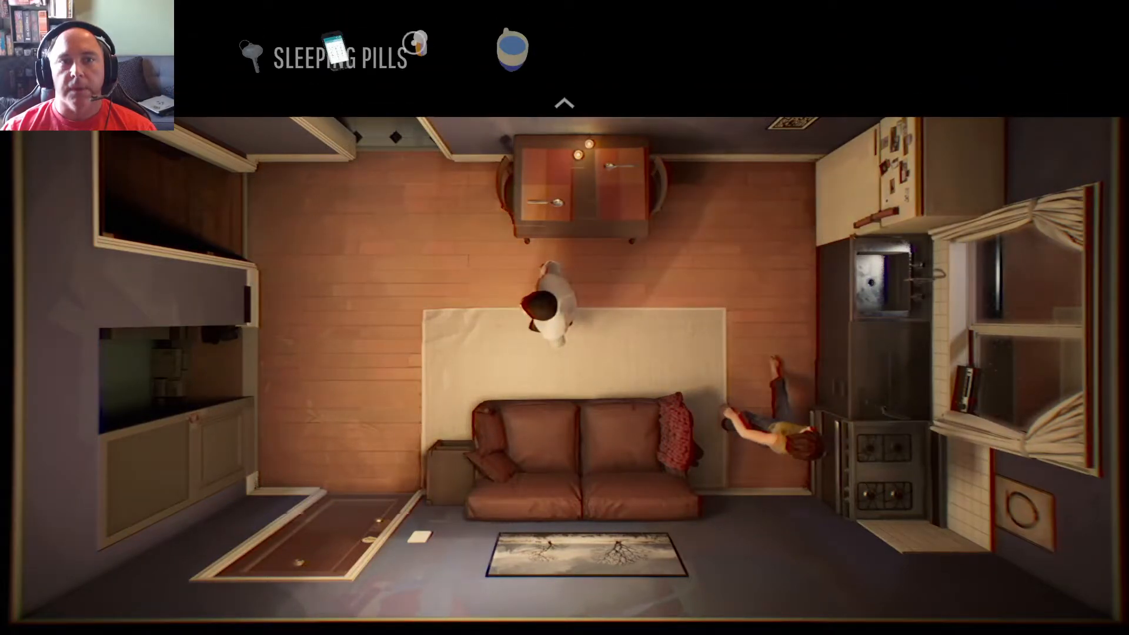
Walk the husband over to the kitchen sink on the left of the room
click(564, 103)
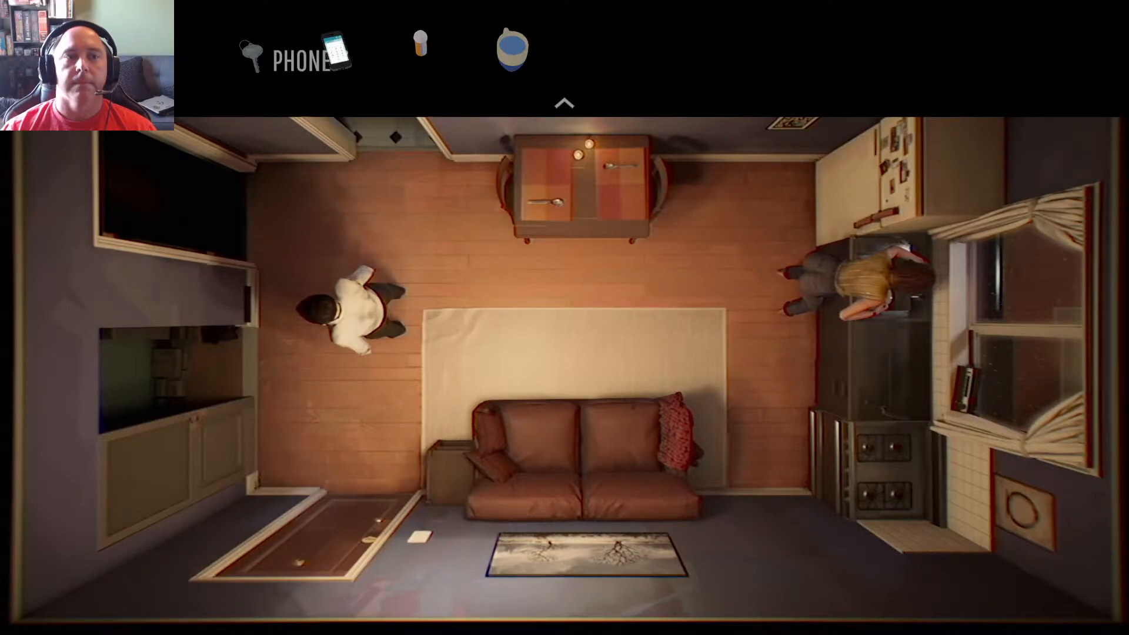
click(565, 103)
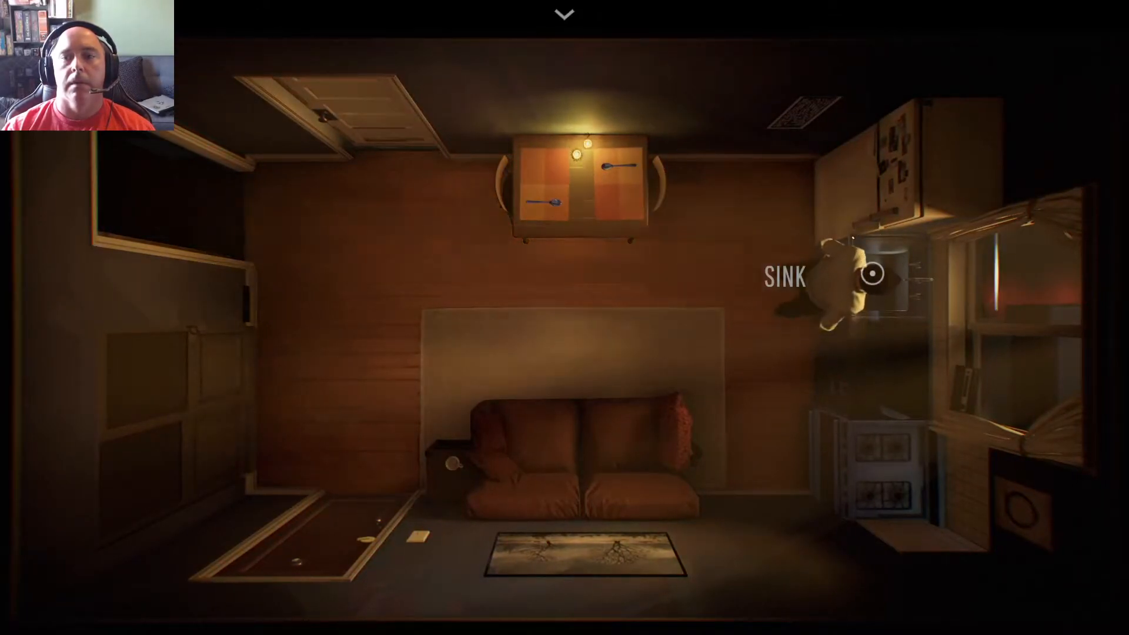
mouse_move(225, 364)
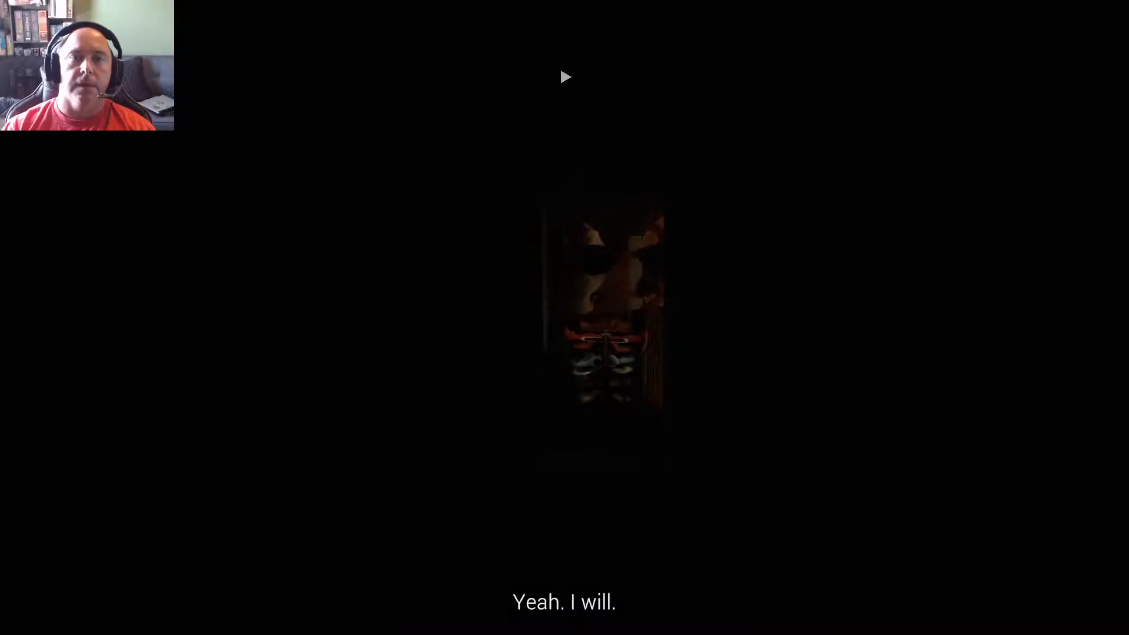
Advance the dark cutscene until the restart, innocence and father's-motive options appear
click(565, 77)
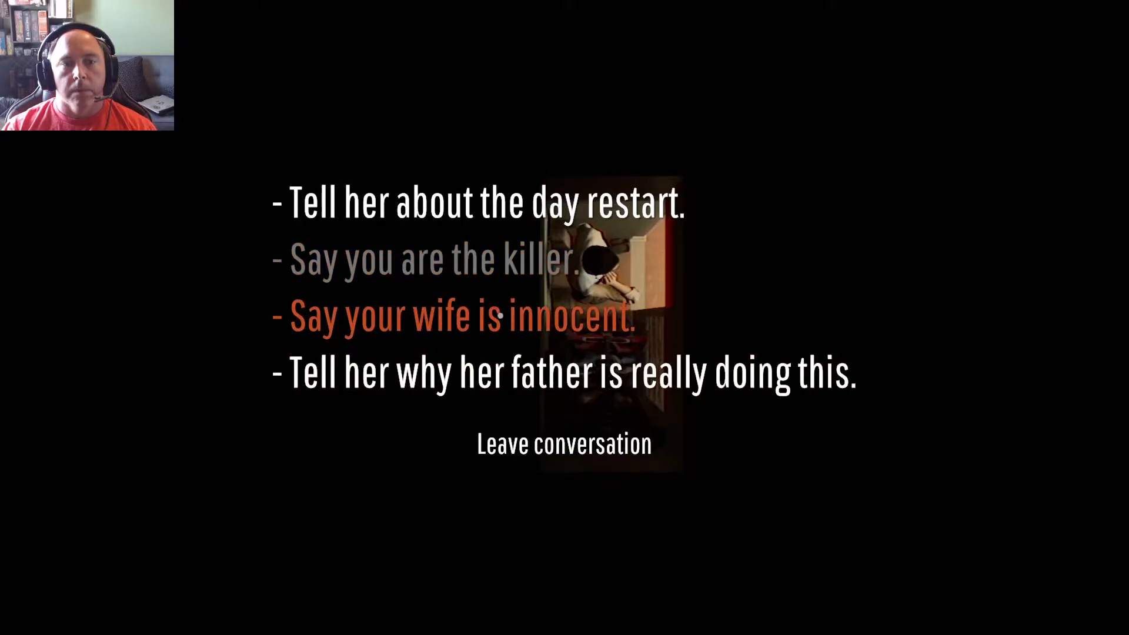
Say your wife is innocent, then flip the bedroom light switch
click(459, 316)
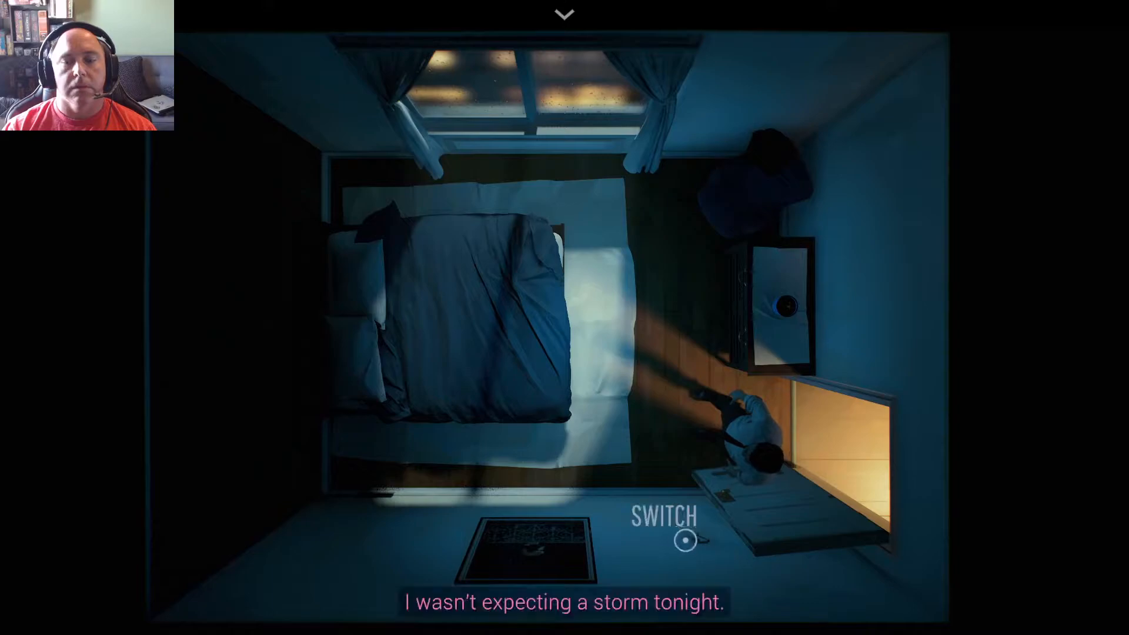
click(683, 541)
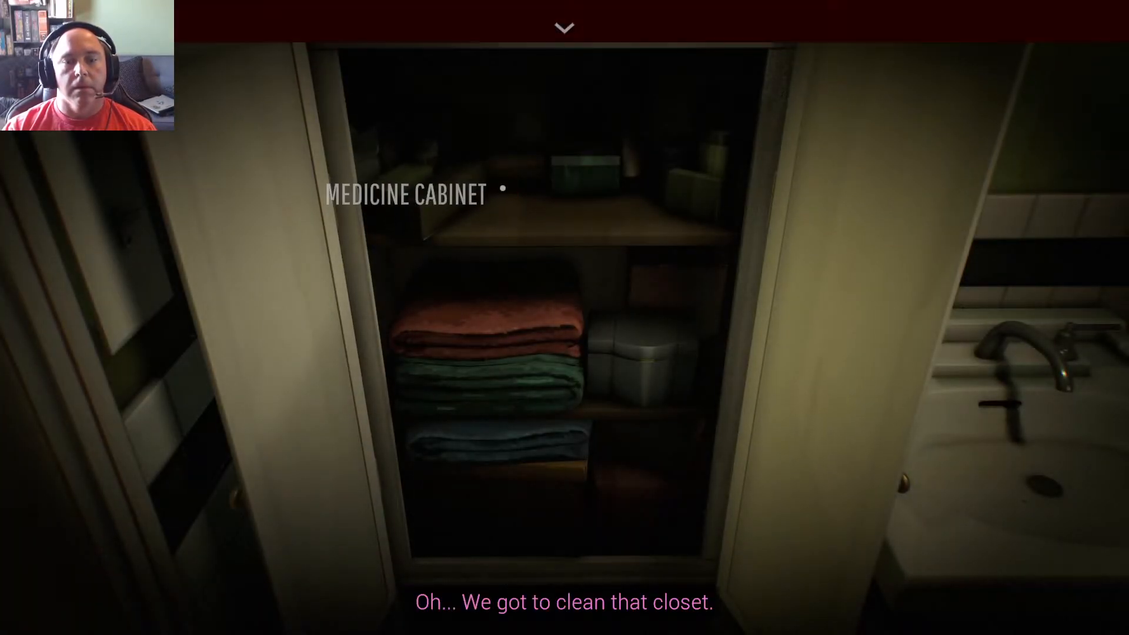
Check the husband's carried items and exit the medicine cabinet close-up
click(564, 28)
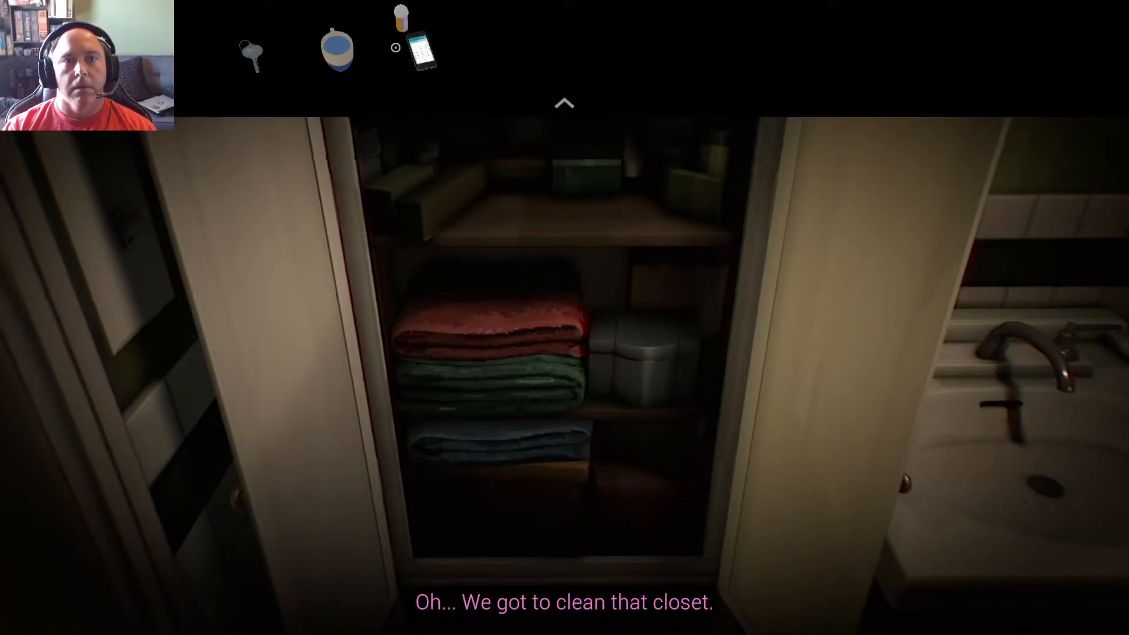
click(564, 102)
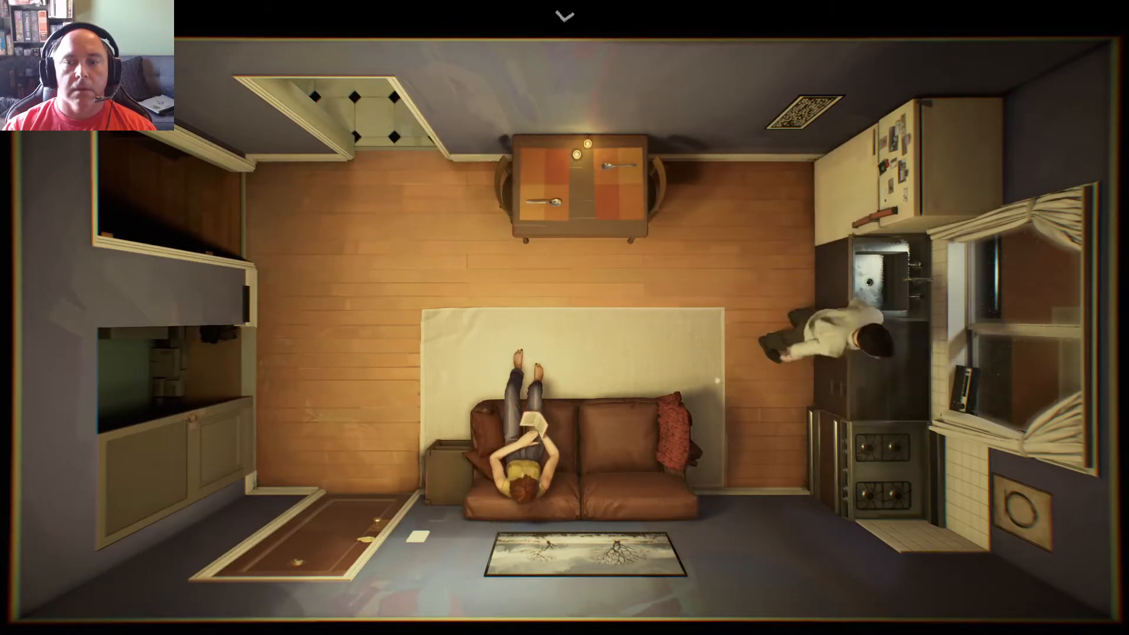
click(564, 15)
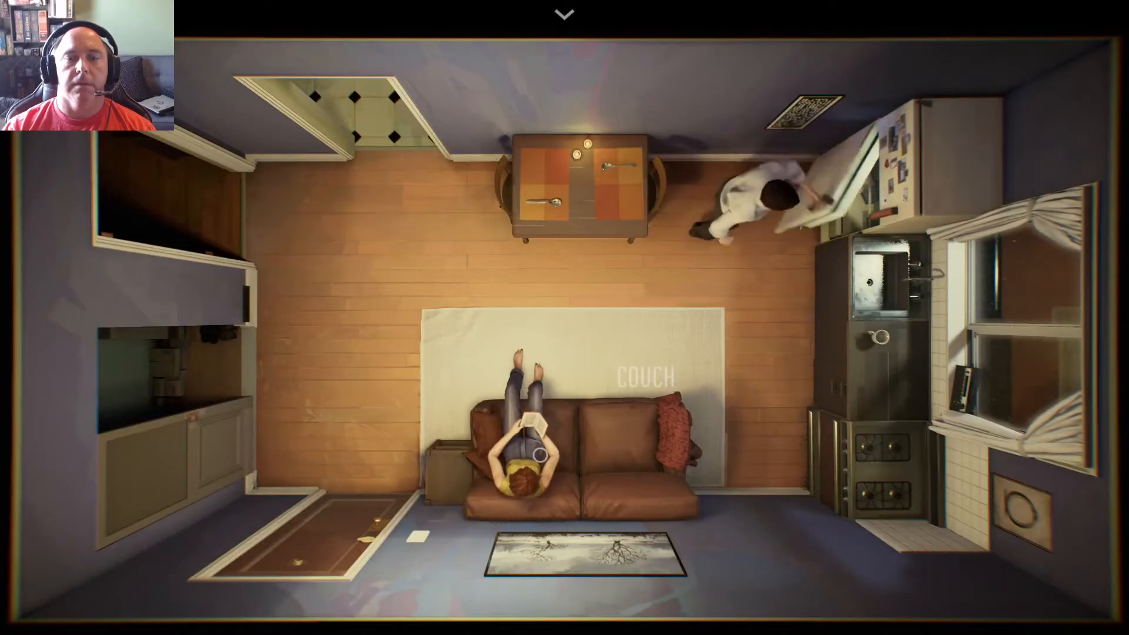
Ask the wife on the couch about her past and say you know what's in the vent
click(564, 13)
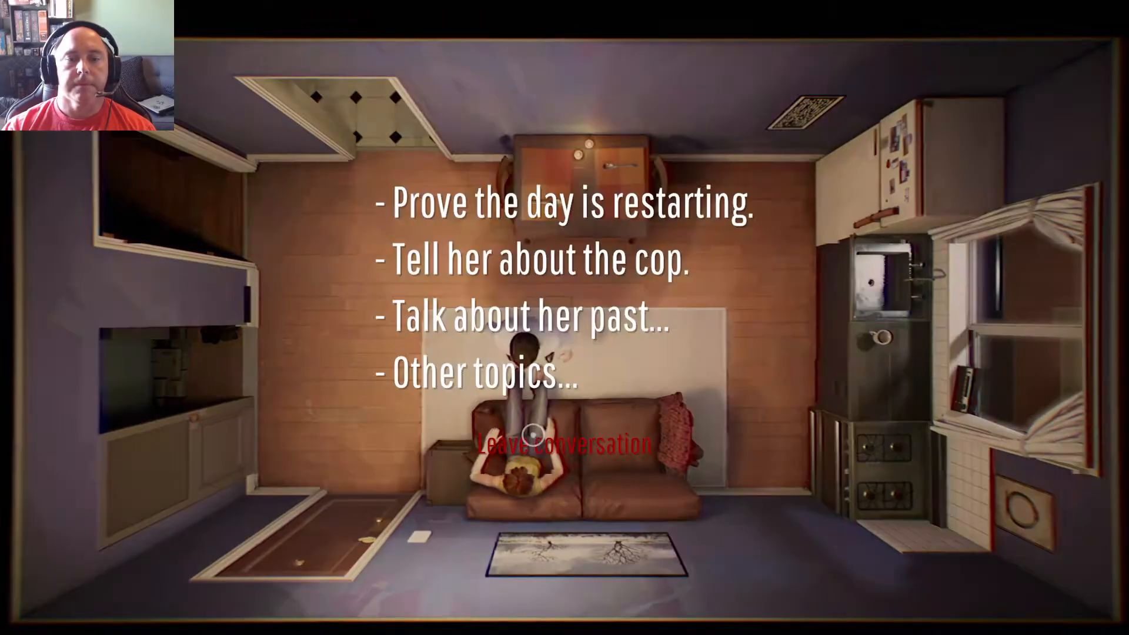
click(515, 315)
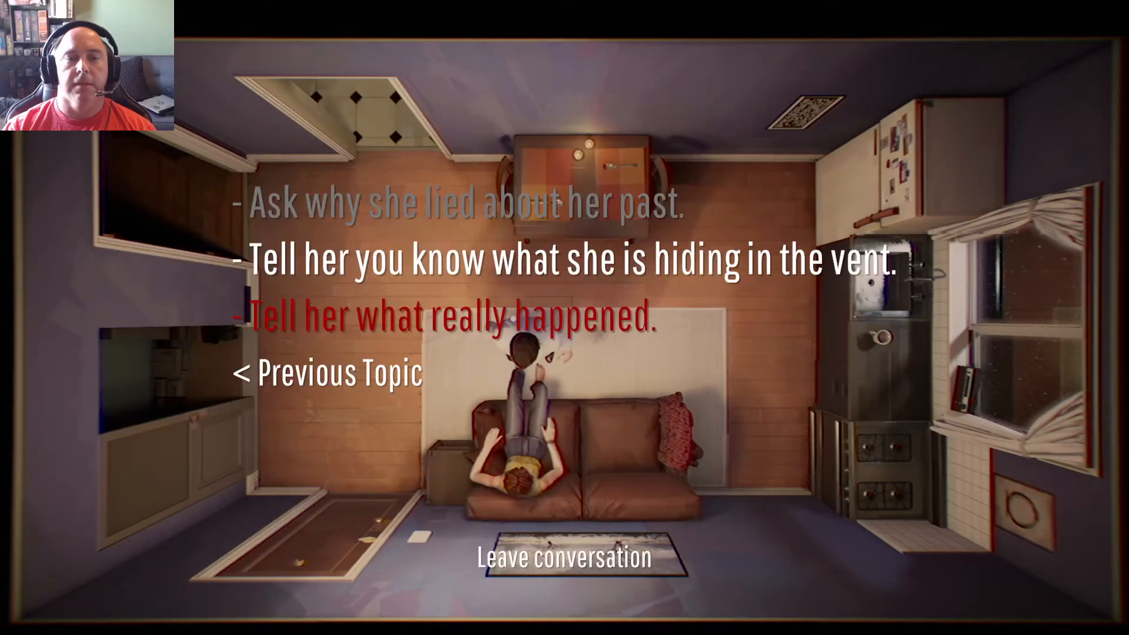
click(444, 316)
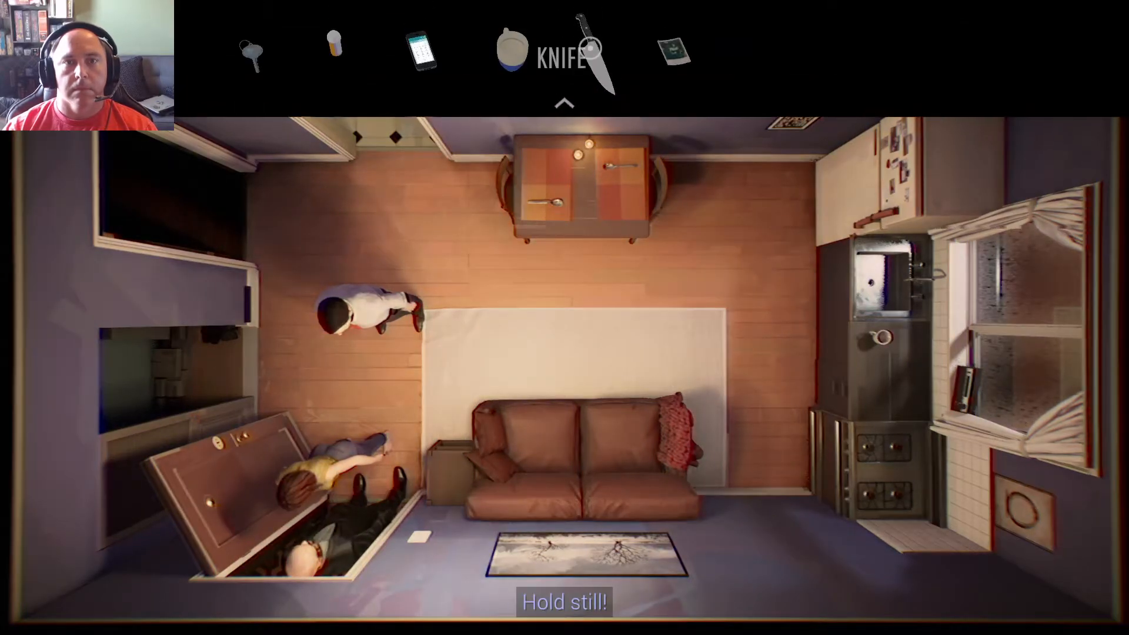
Use the knife against the cop pinning the couple down
click(569, 57)
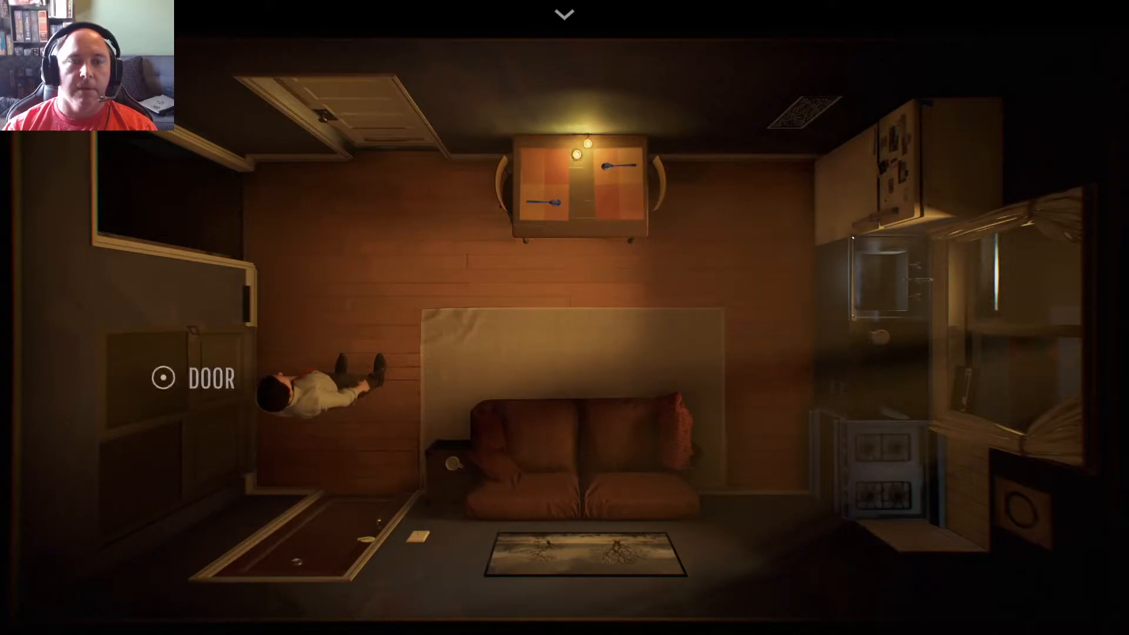
Interact with the door beside the husband to open the restart and innocence dialogue
click(164, 379)
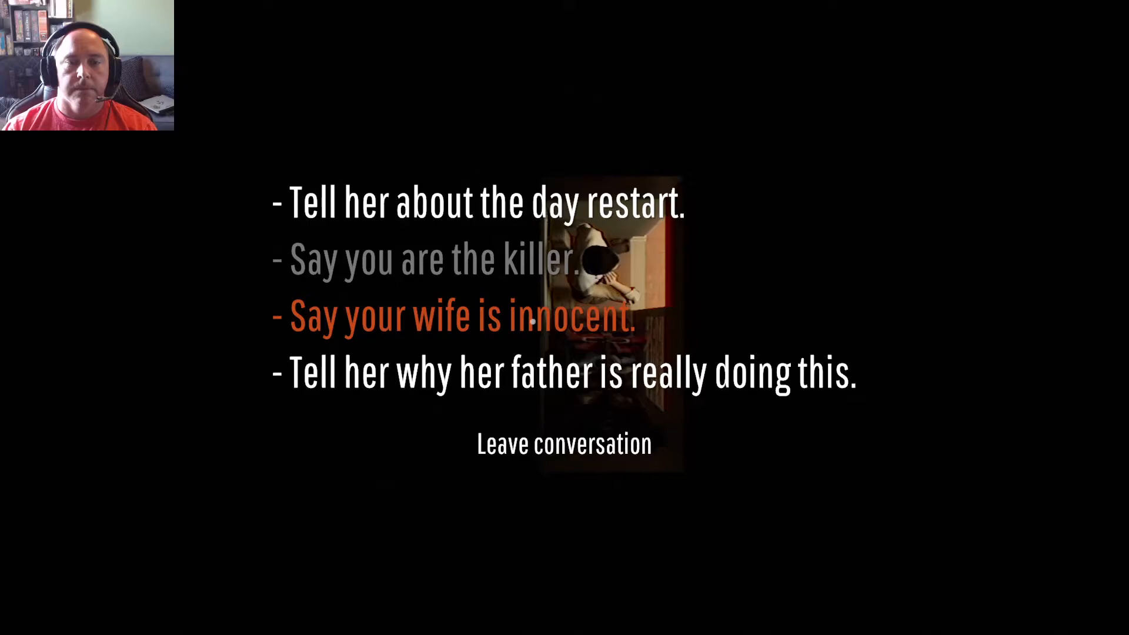
click(460, 315)
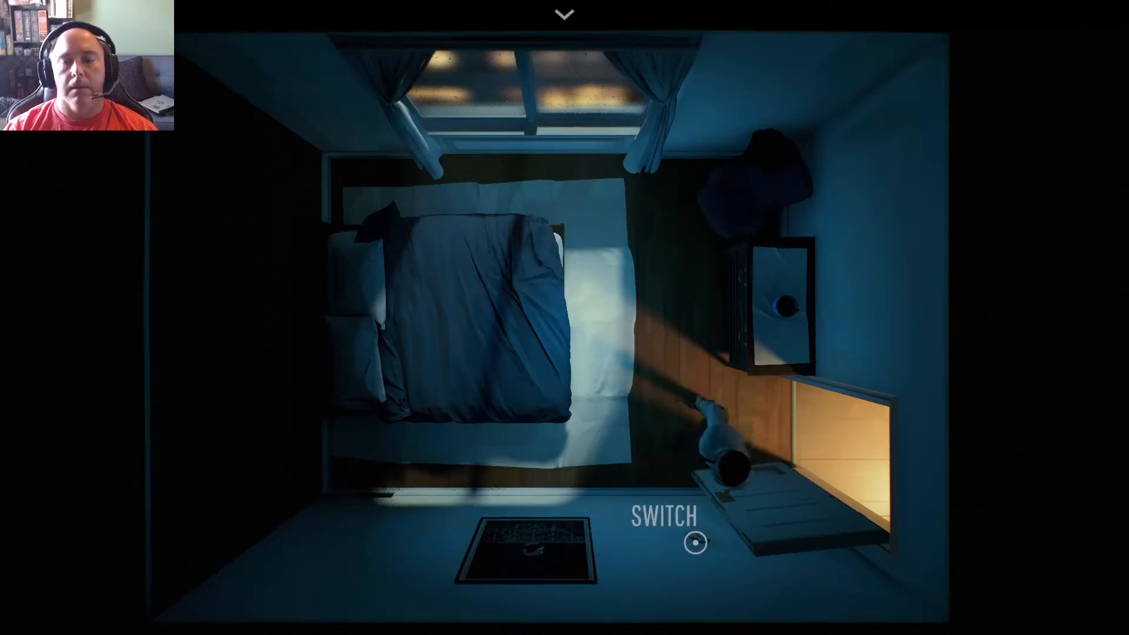
click(693, 543)
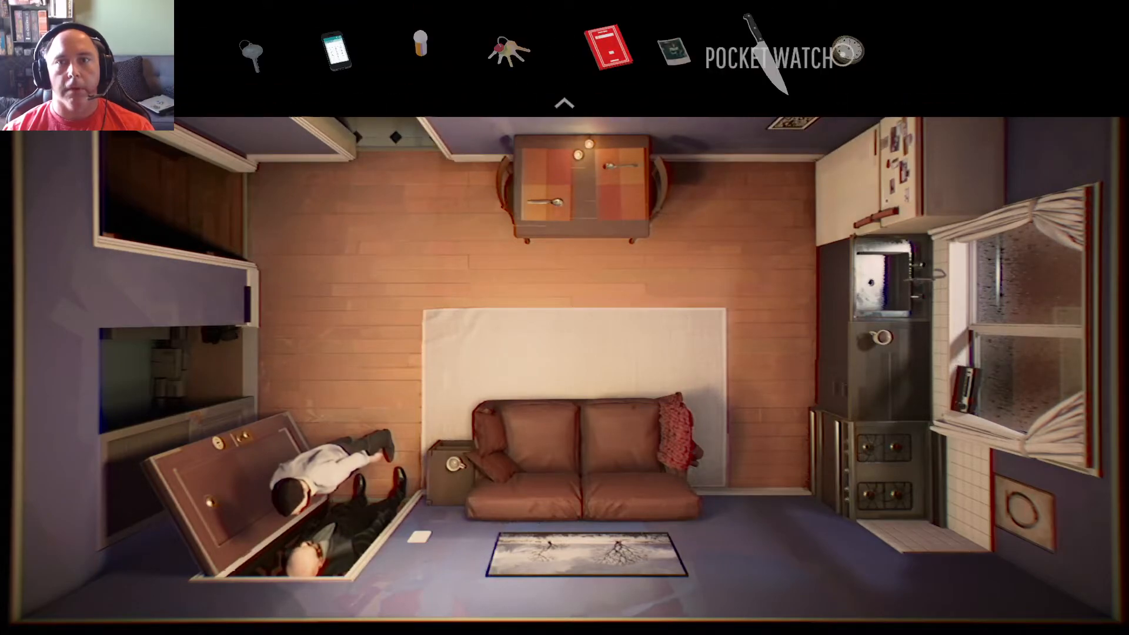
Select the pocket watch from inventory and use it on the zipped handcuffs
click(564, 103)
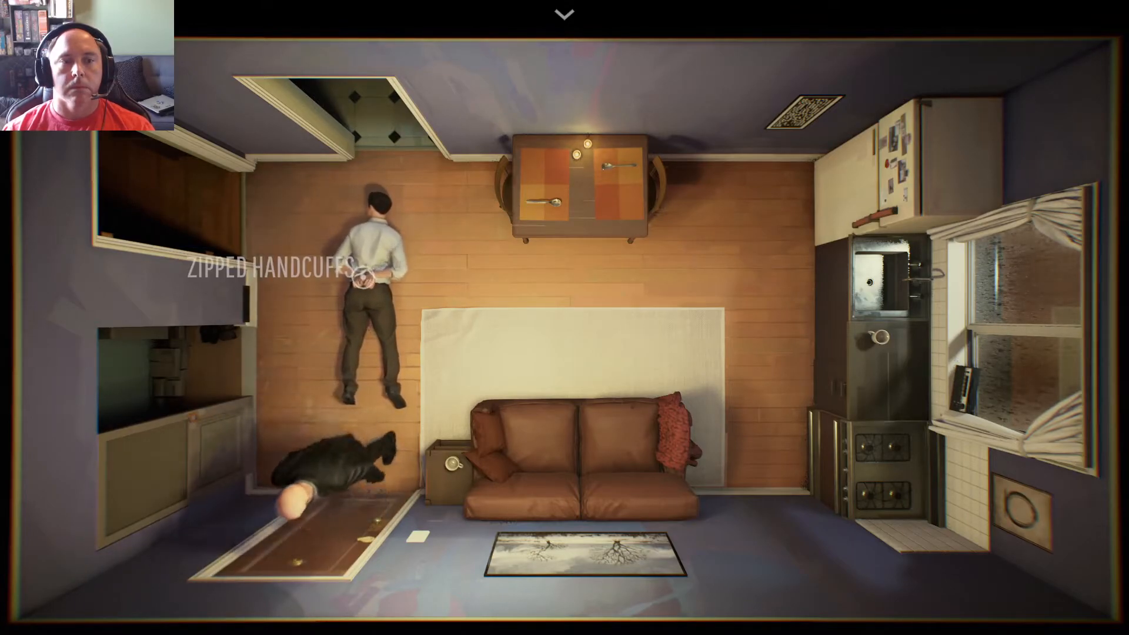
click(564, 14)
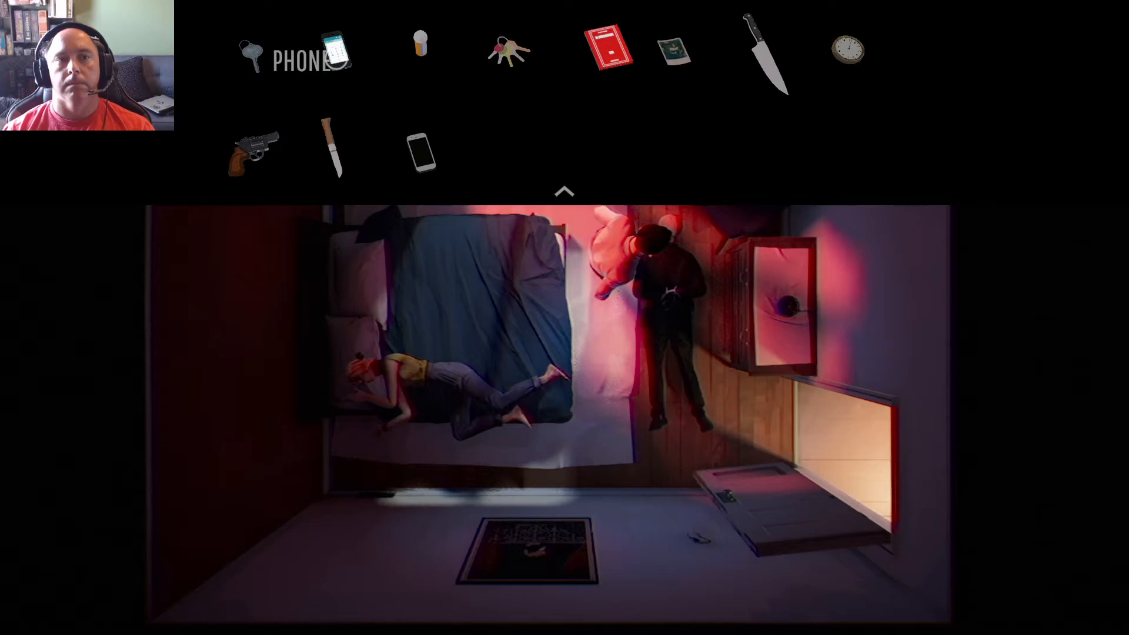
mouse_move(253, 151)
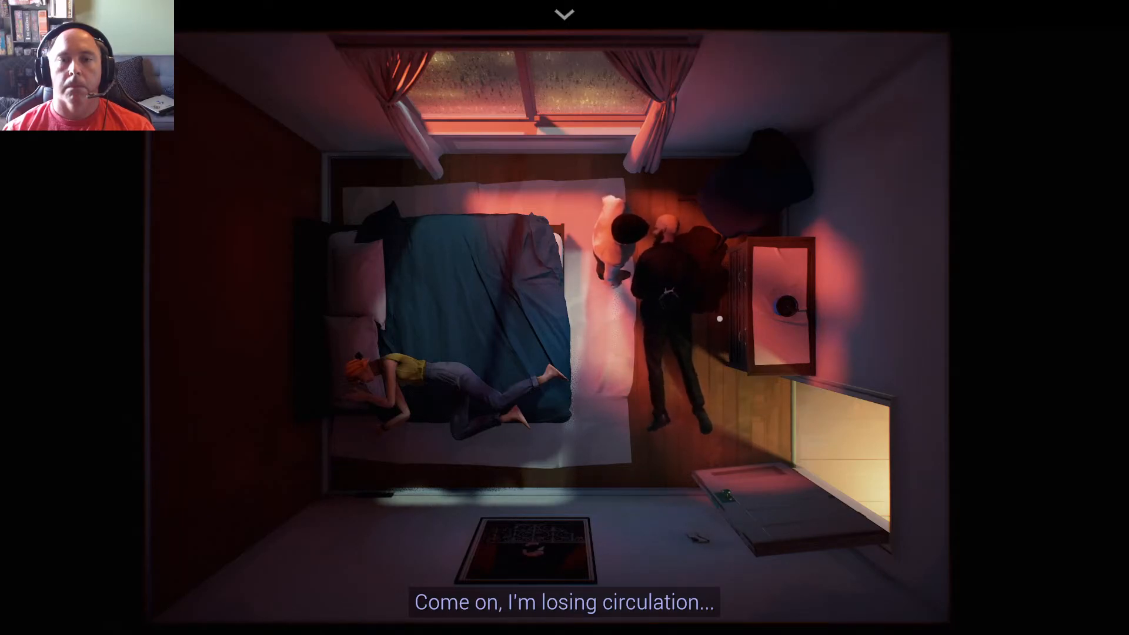
Skip the current subtitle line and begin a conversation with the cop
click(564, 14)
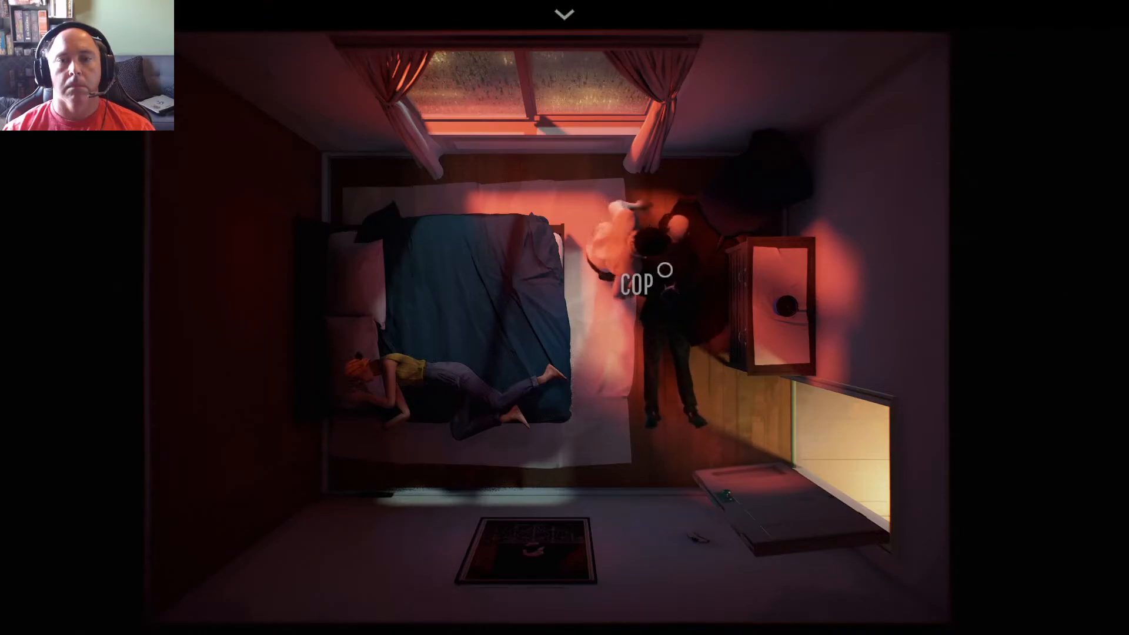
click(654, 281)
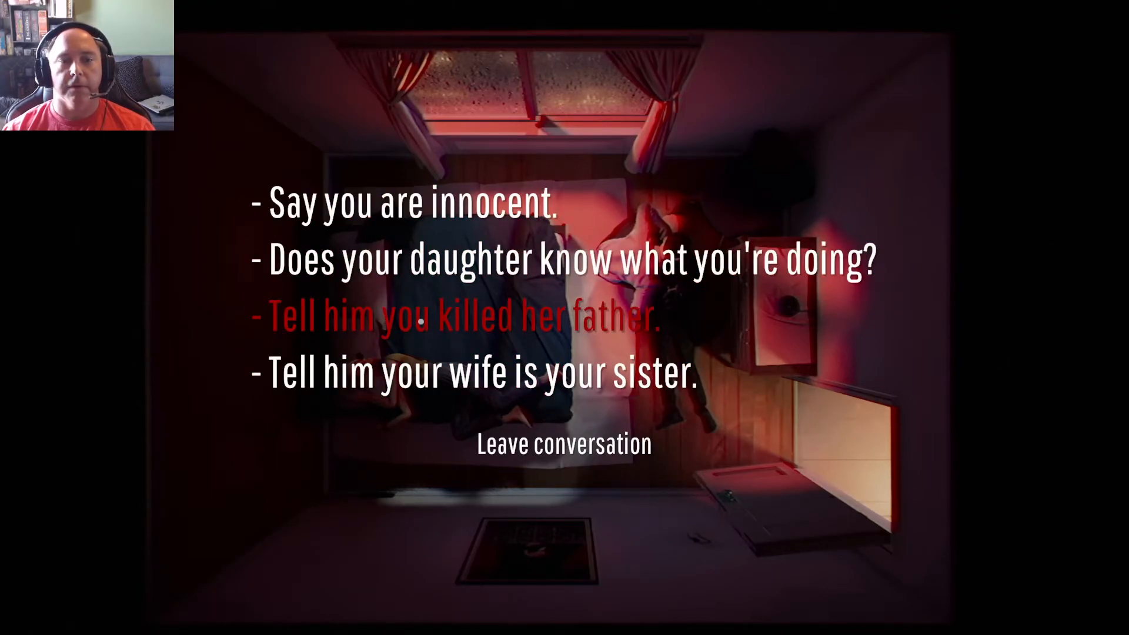
Choose the red option 'Tell him you killed her father.'
click(458, 317)
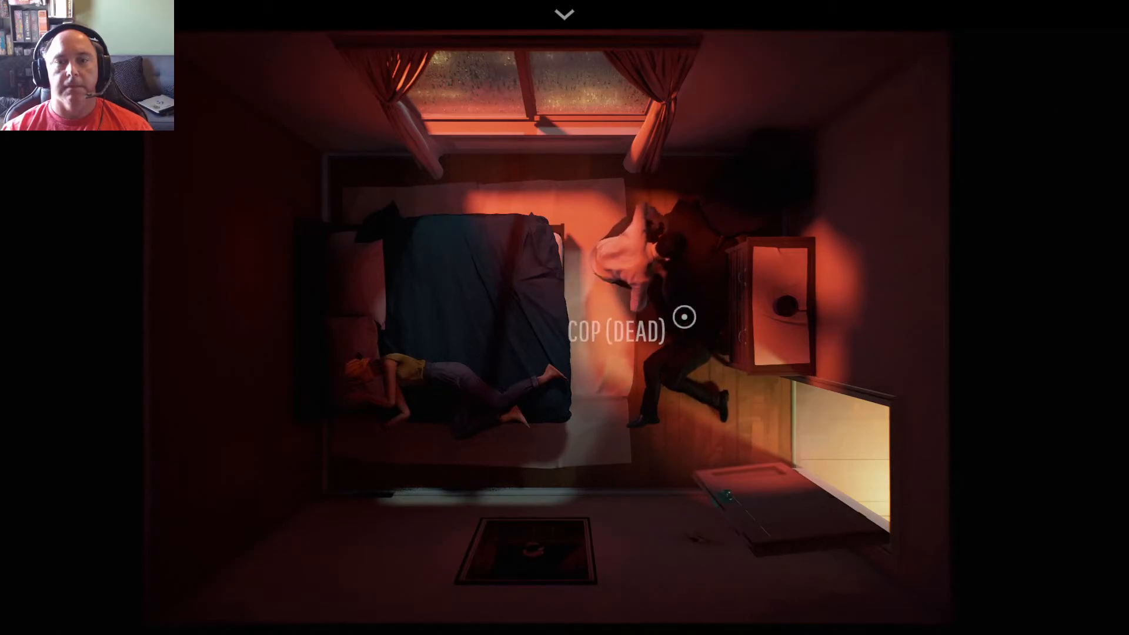
click(564, 14)
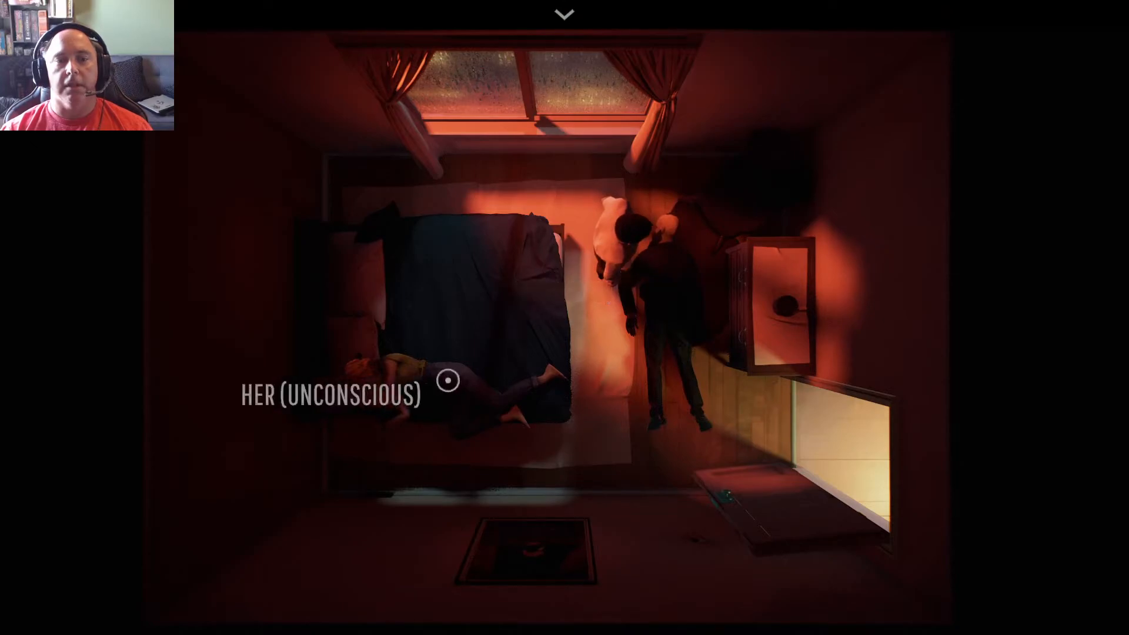
click(565, 13)
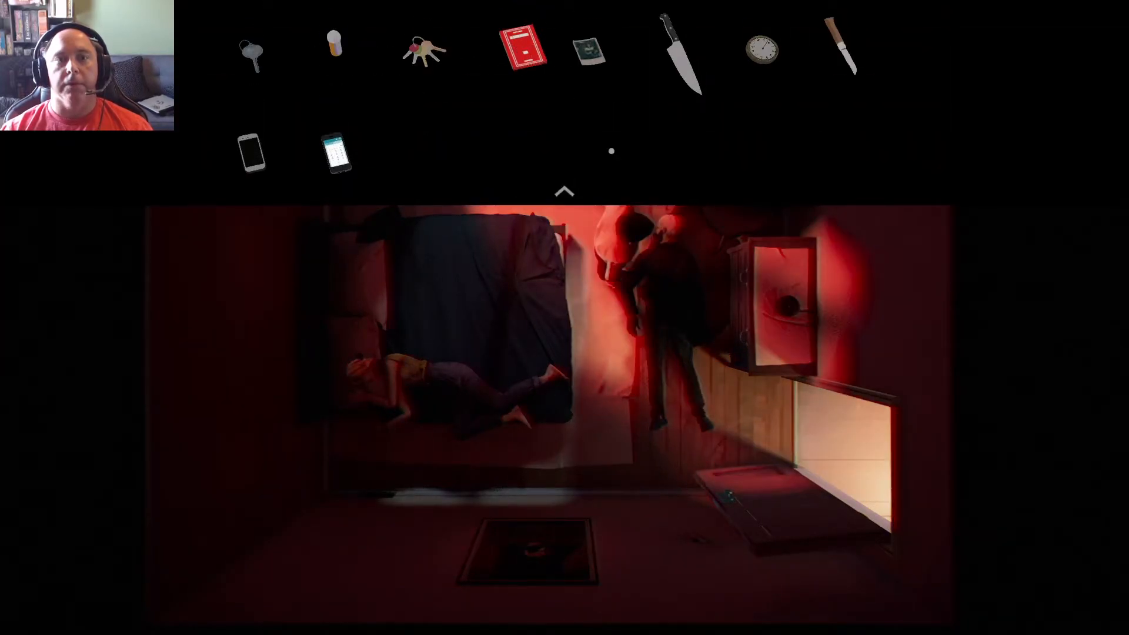
click(565, 191)
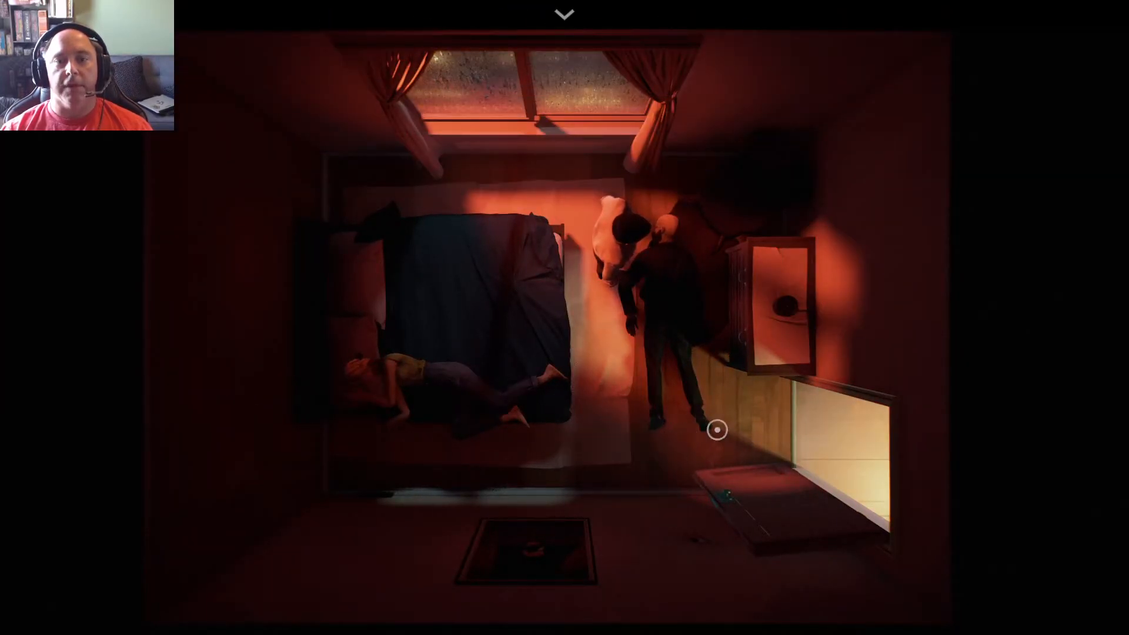
mouse_move(629, 319)
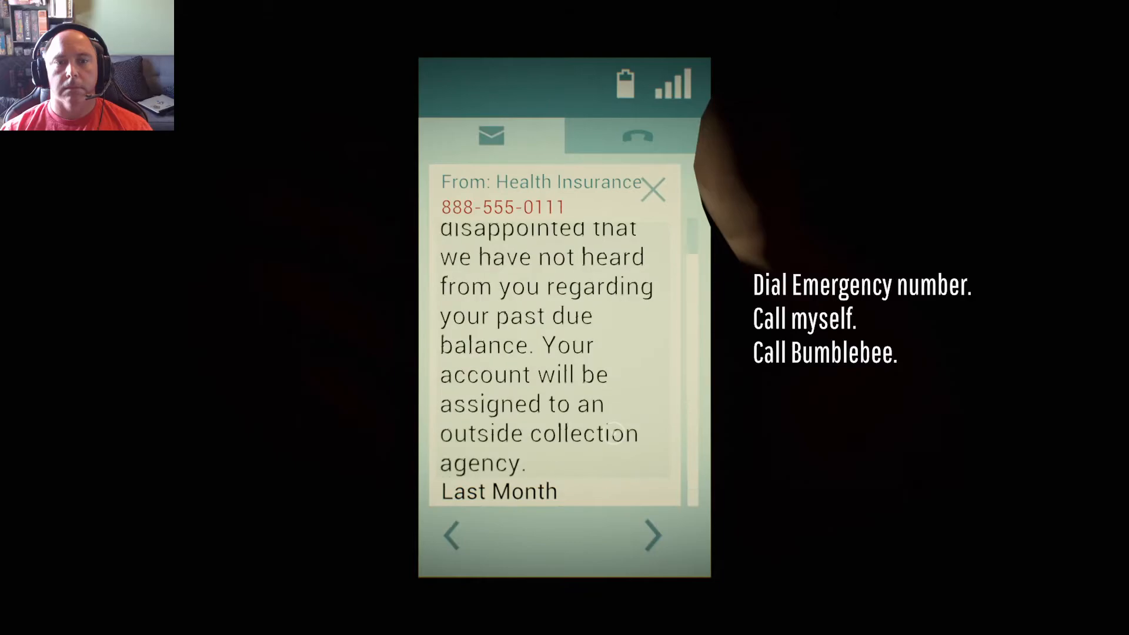
Page through Bumblebee's chemo message and the older insurance payment messages
click(651, 535)
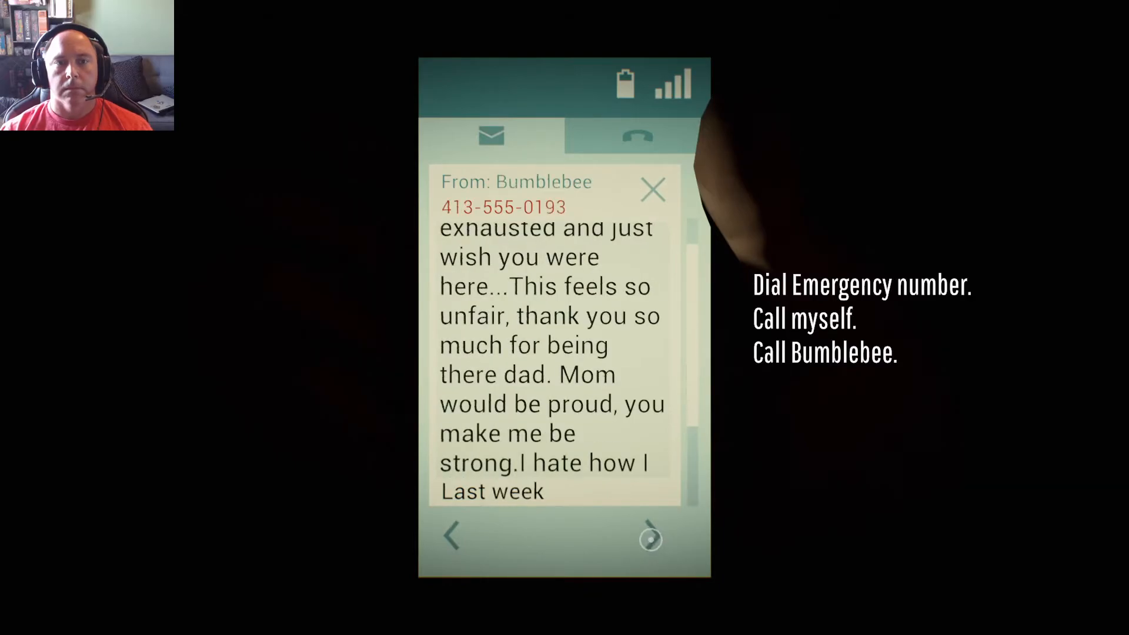
click(639, 523)
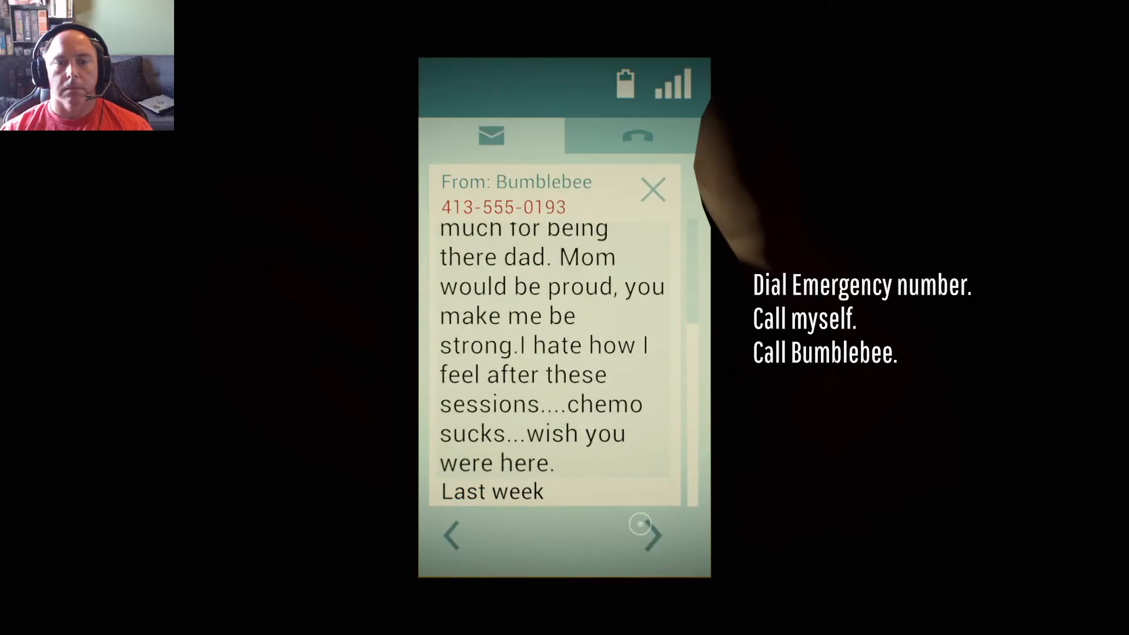
click(646, 536)
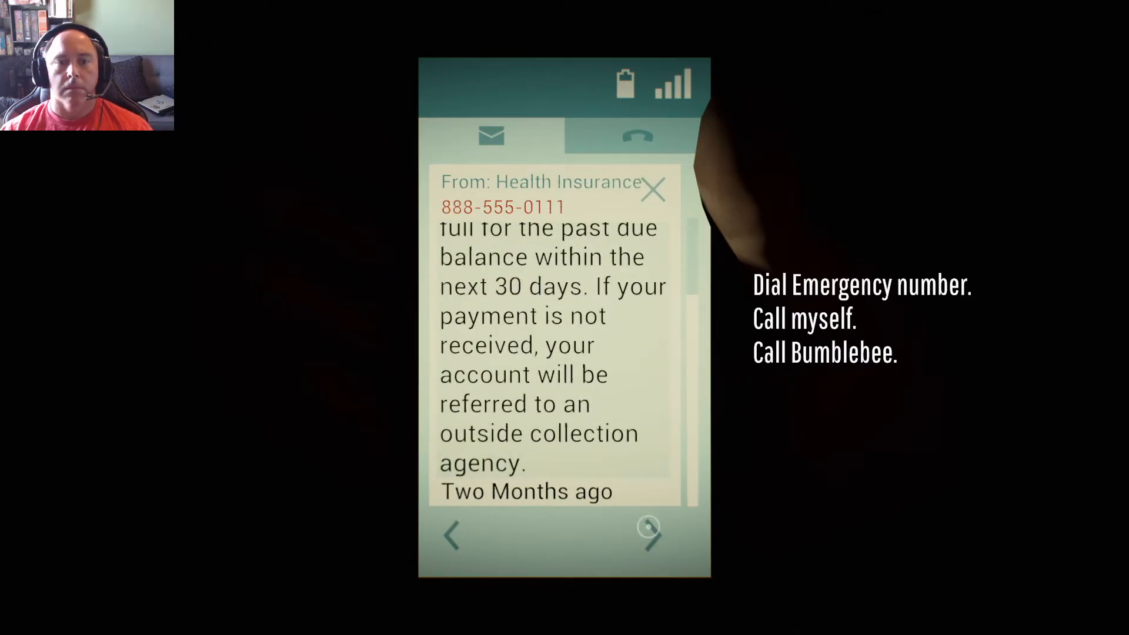
click(636, 137)
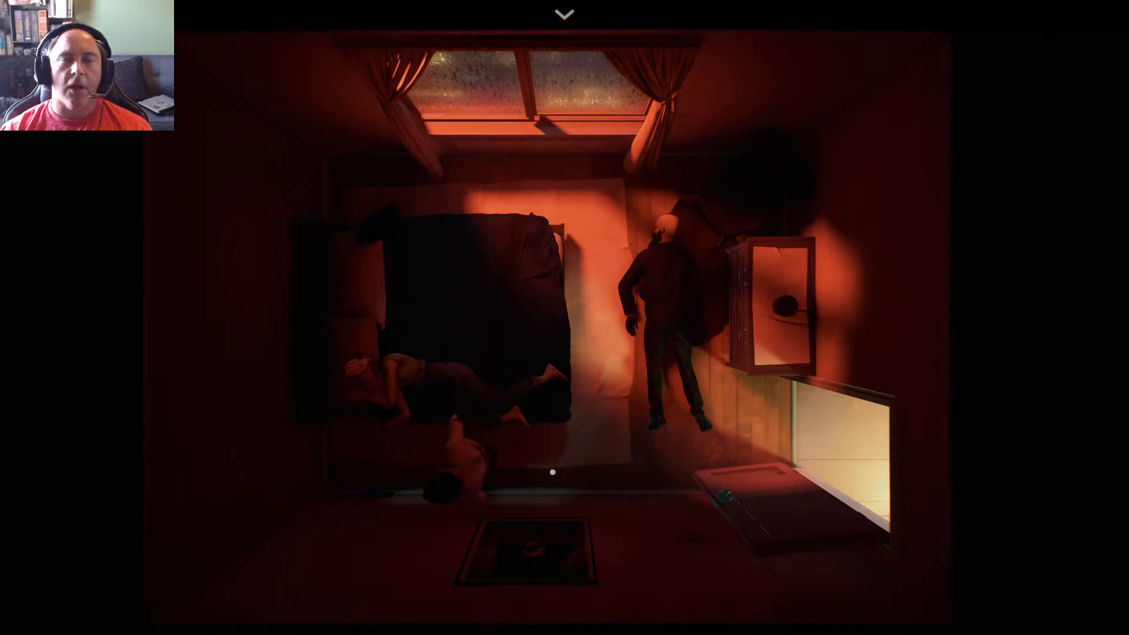
Close the phone screen to return to the red-lit bedroom
click(563, 13)
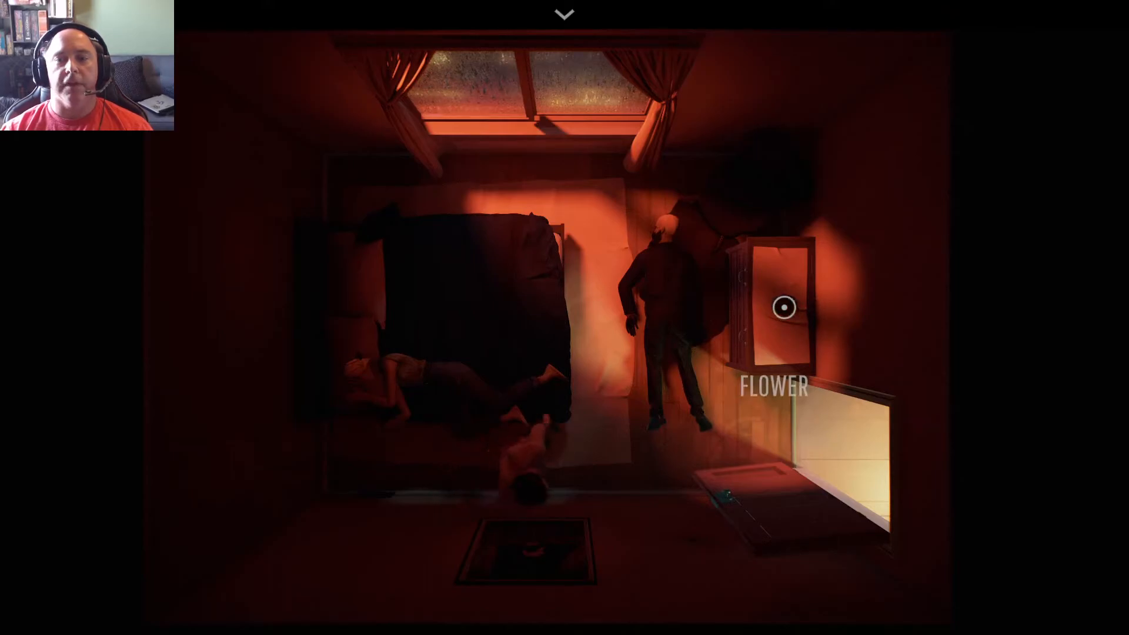
mouse_move(392, 383)
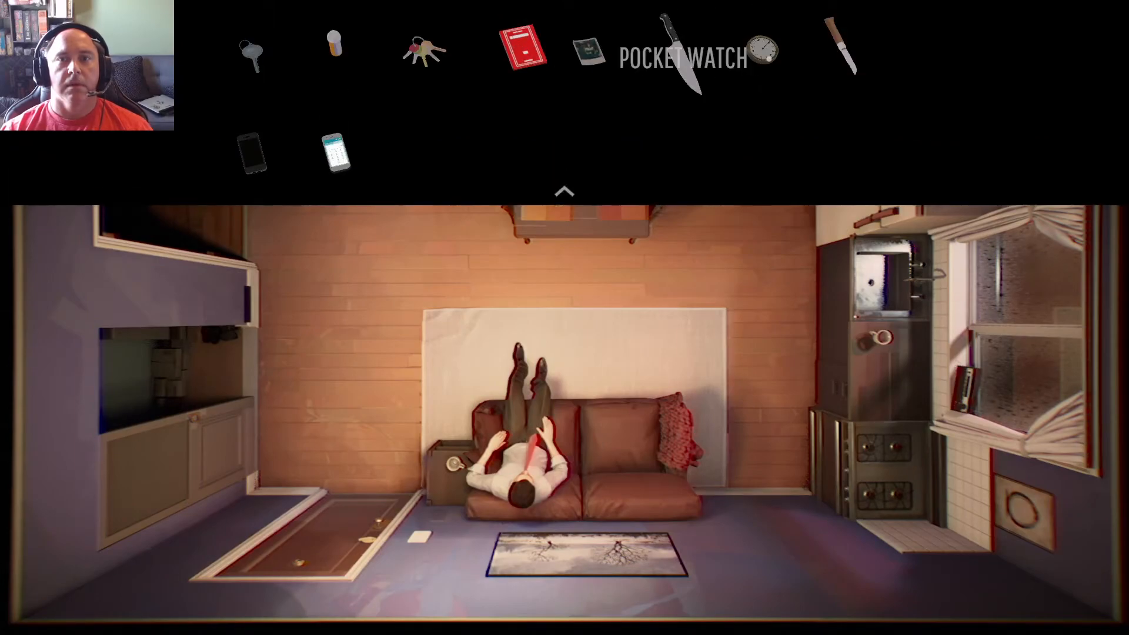
View the carried items like keys, knives, red book and phones
click(564, 191)
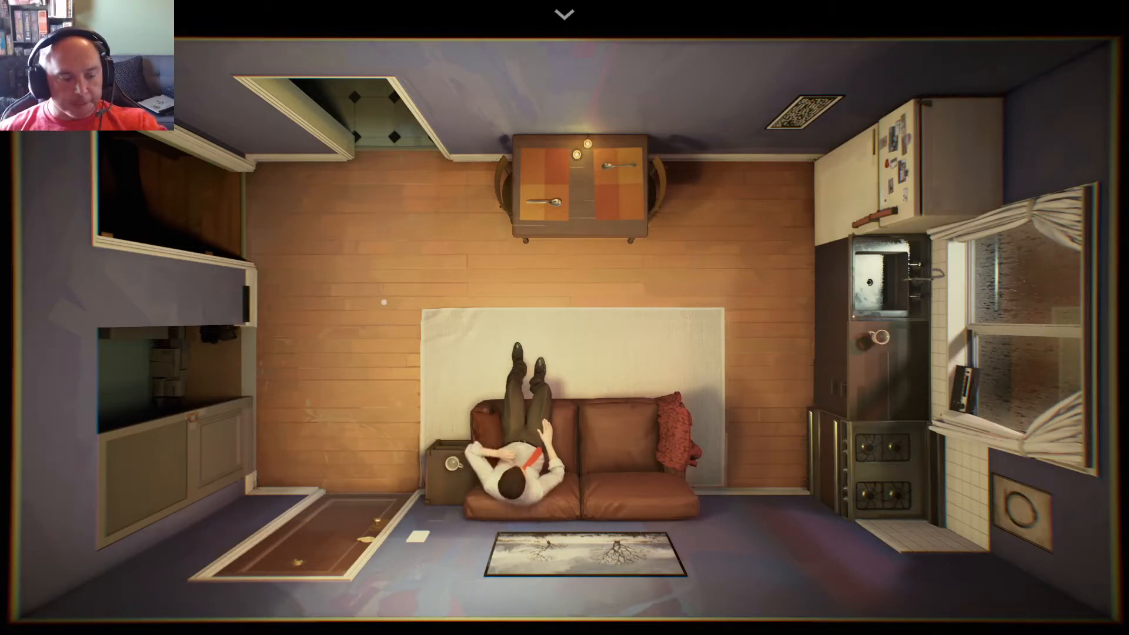
click(563, 13)
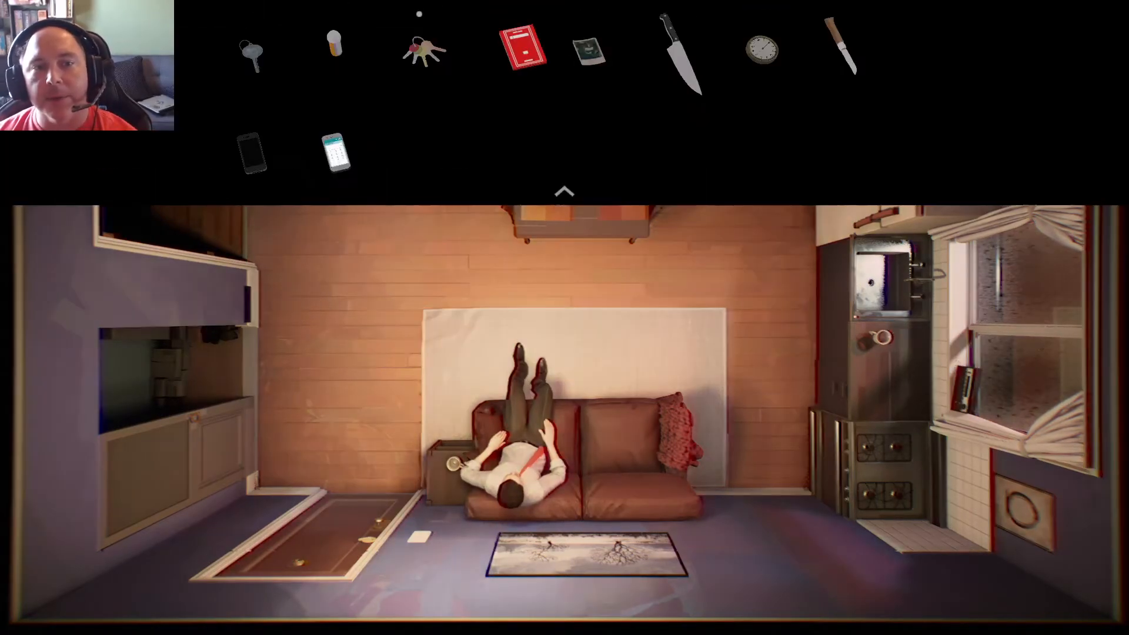
click(564, 192)
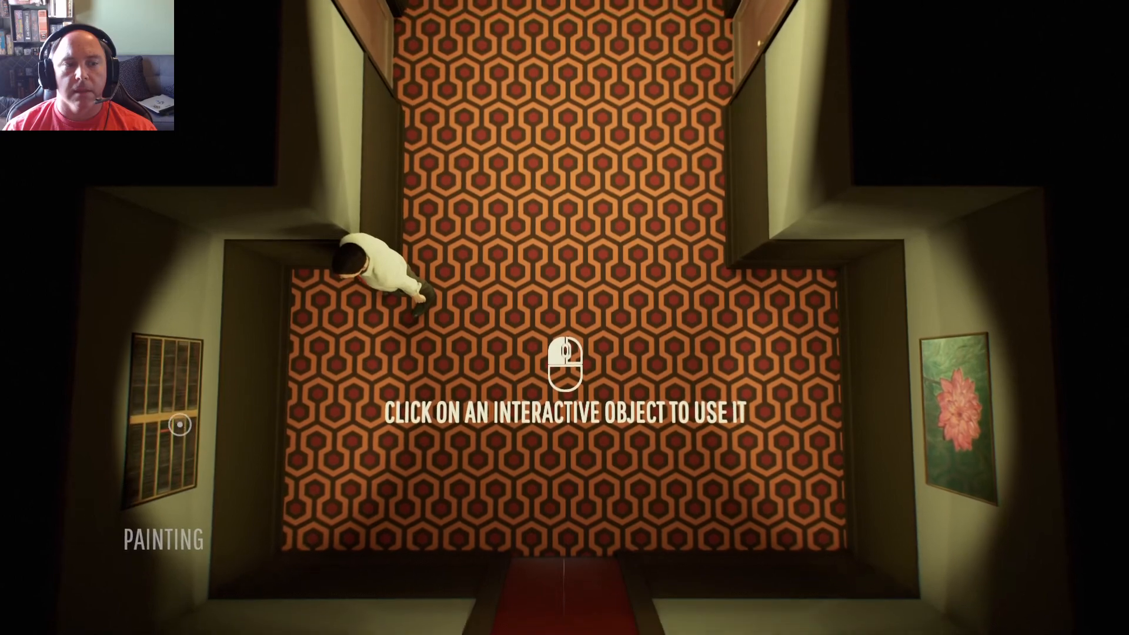
Walk the man along the patterned-carpet hallway floor
click(179, 425)
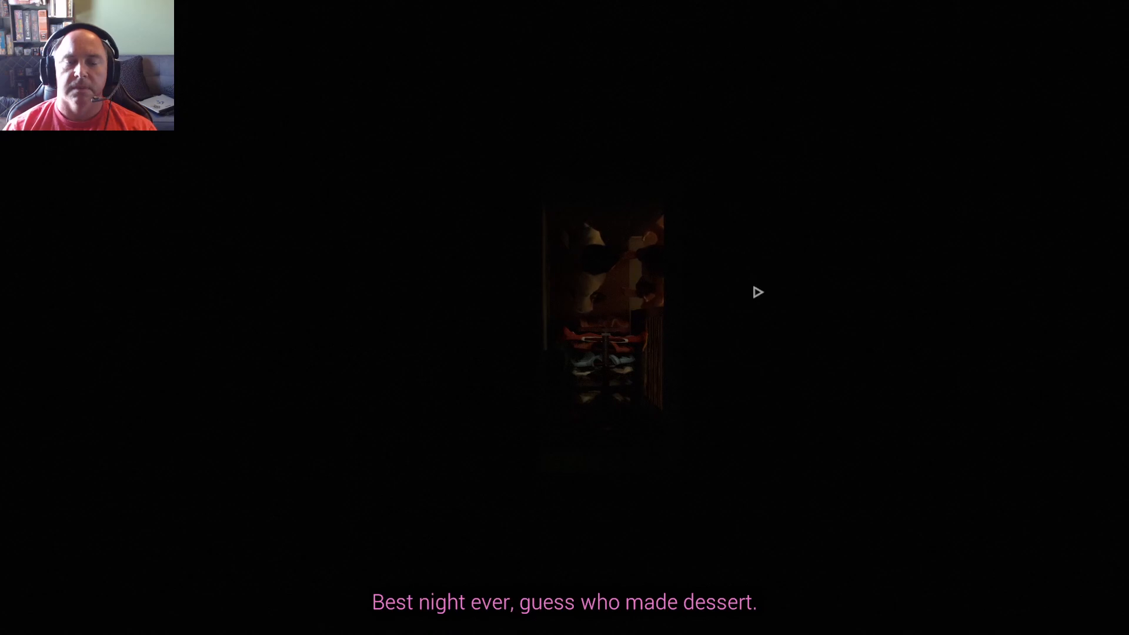
Enter the apartment through its door to reach the lit living room
click(757, 292)
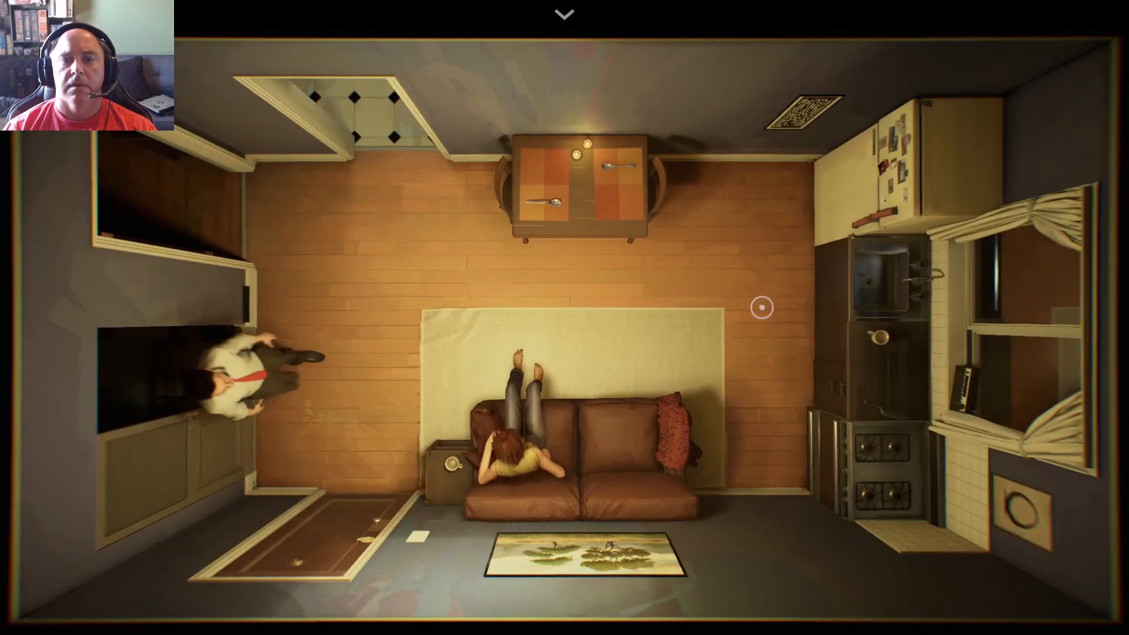